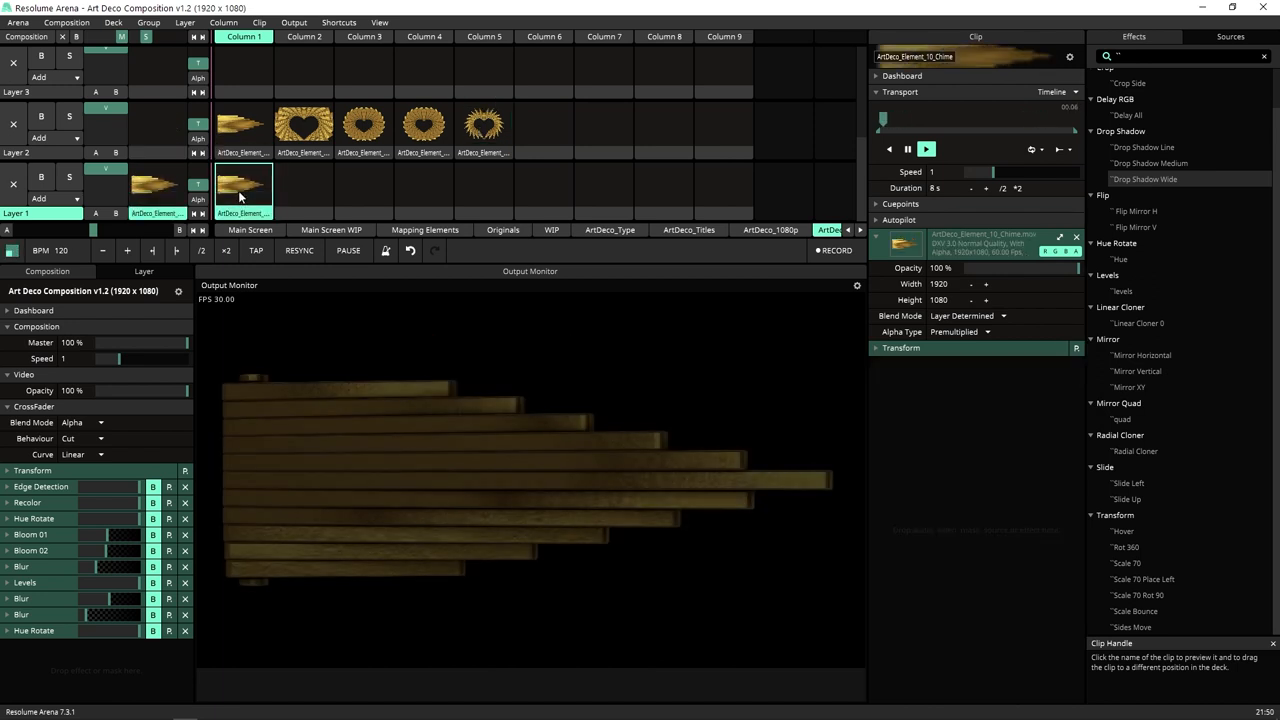
Step: Raise the Radial Cloner's clone count to 14
left_click(857, 287)
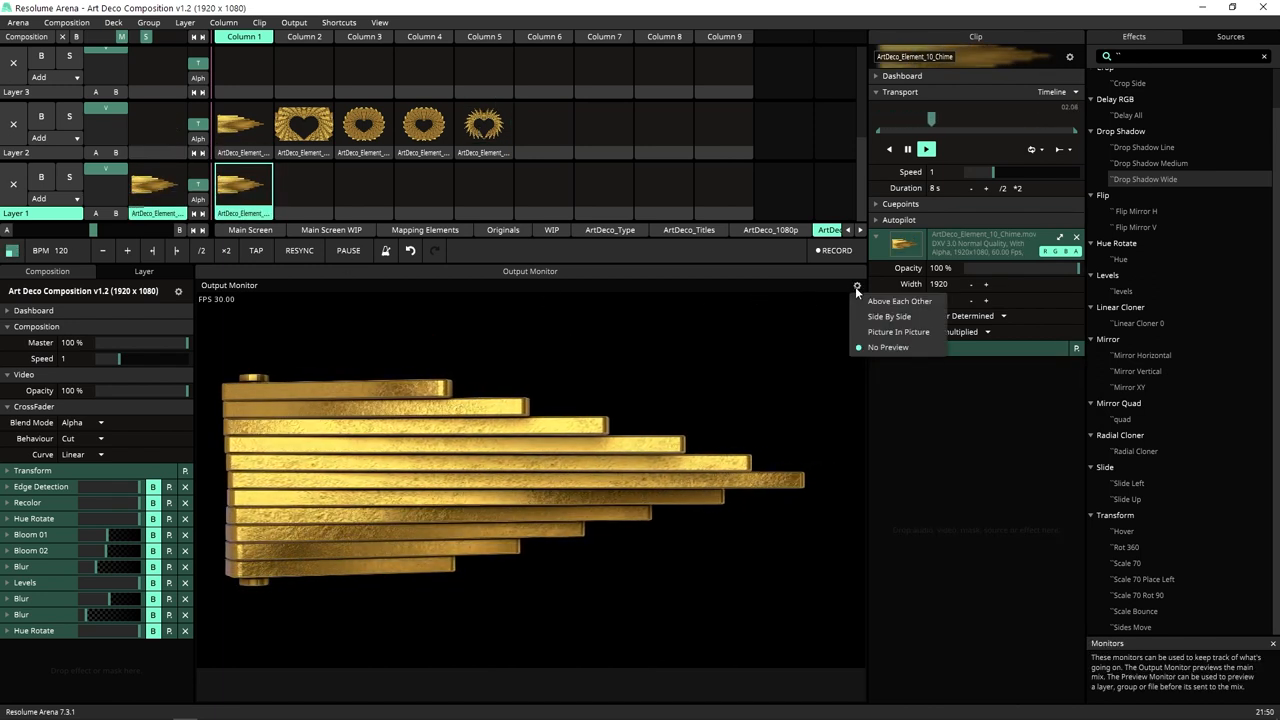
left_click(888, 347)
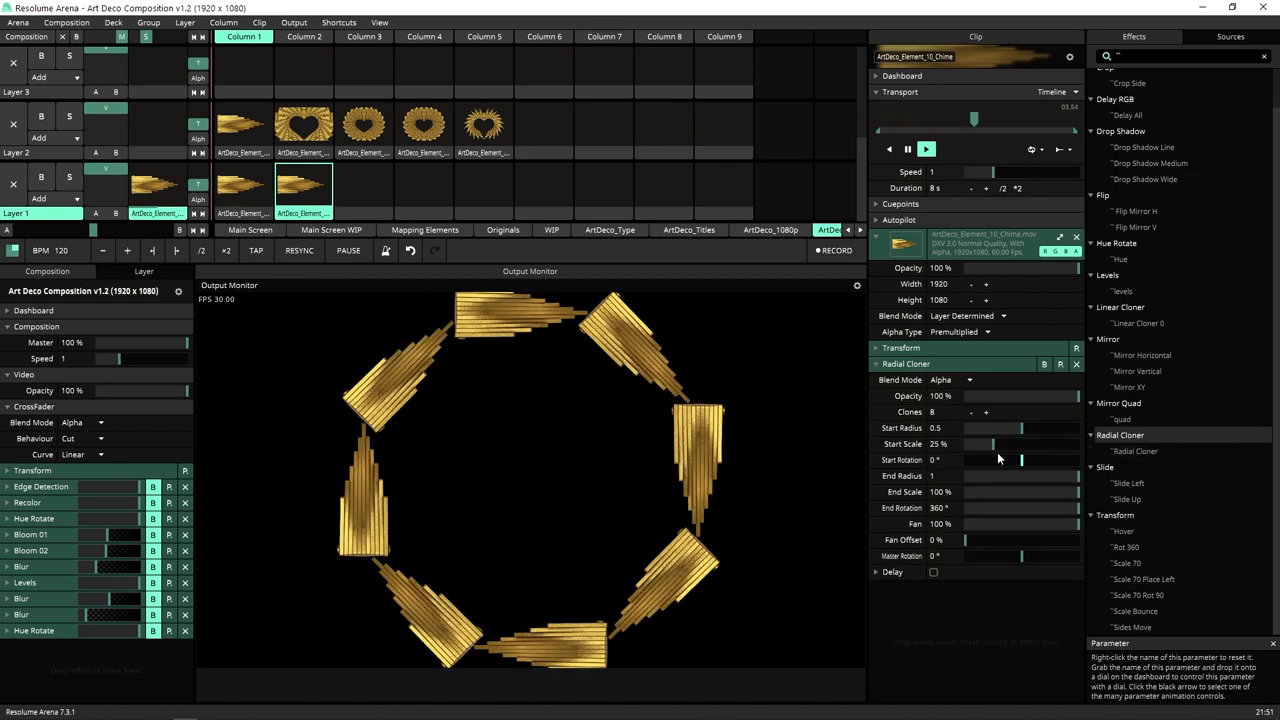
left_click(986, 412)
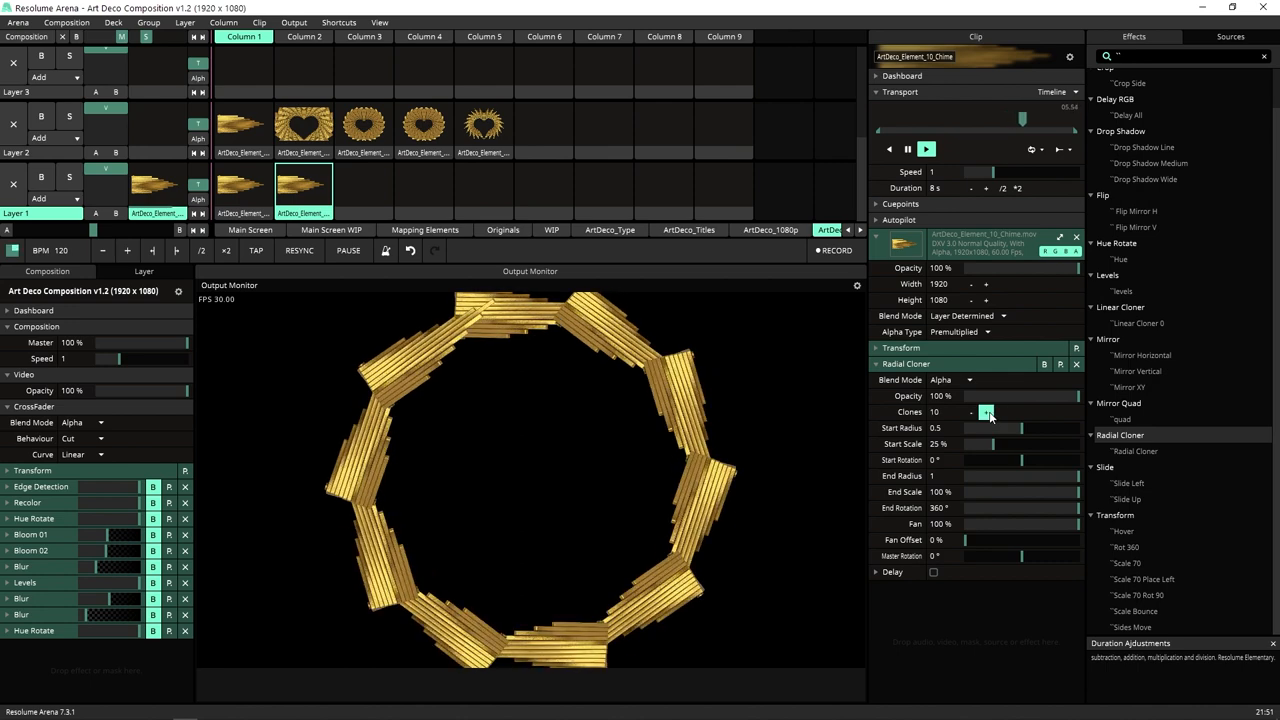
left_click(987, 412)
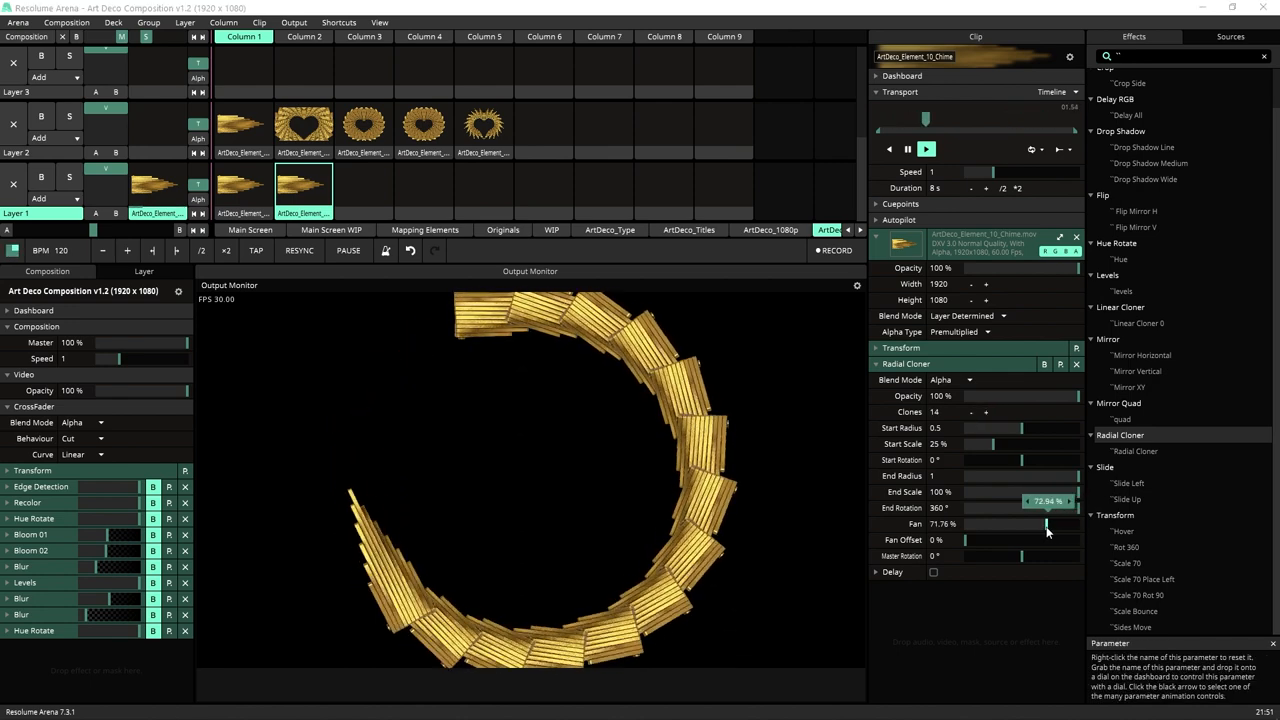
Step: Narrow the Fan, set Start Scale to about 45%, and adjust Start and Master Rotation
left_click_drag(1047, 523, 1024, 523)
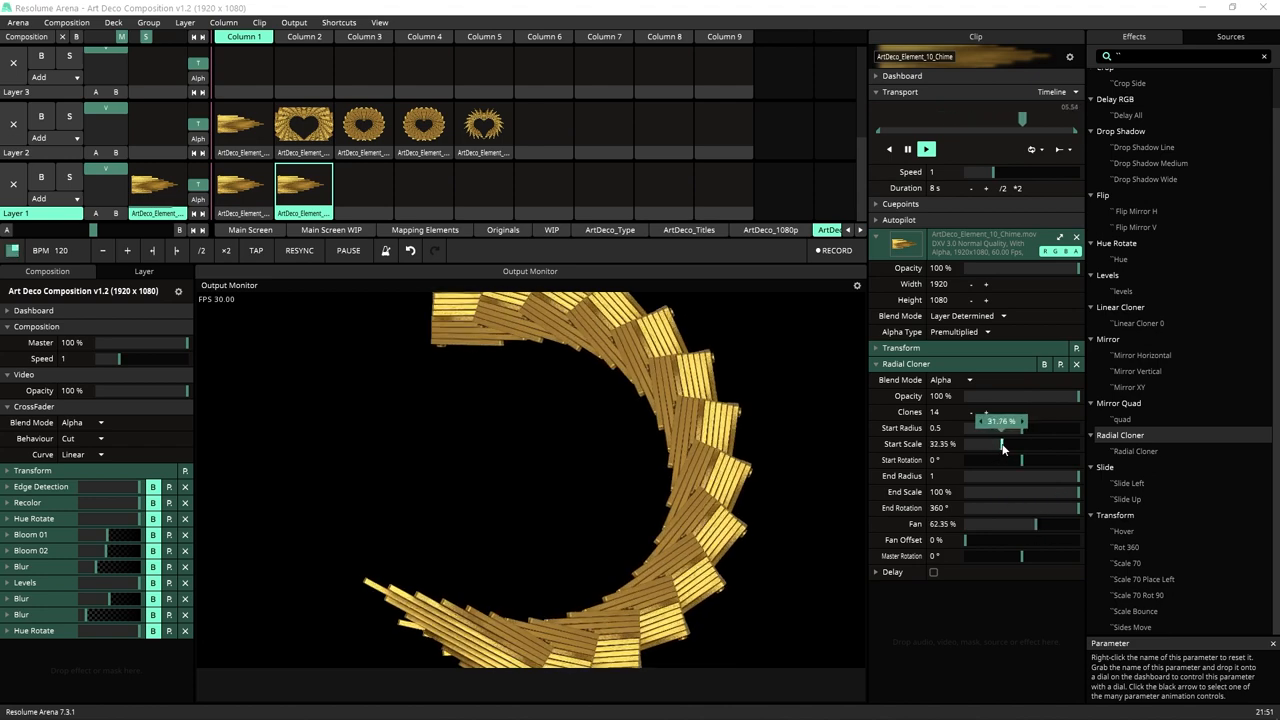
left_click_drag(1000, 443, 1020, 443)
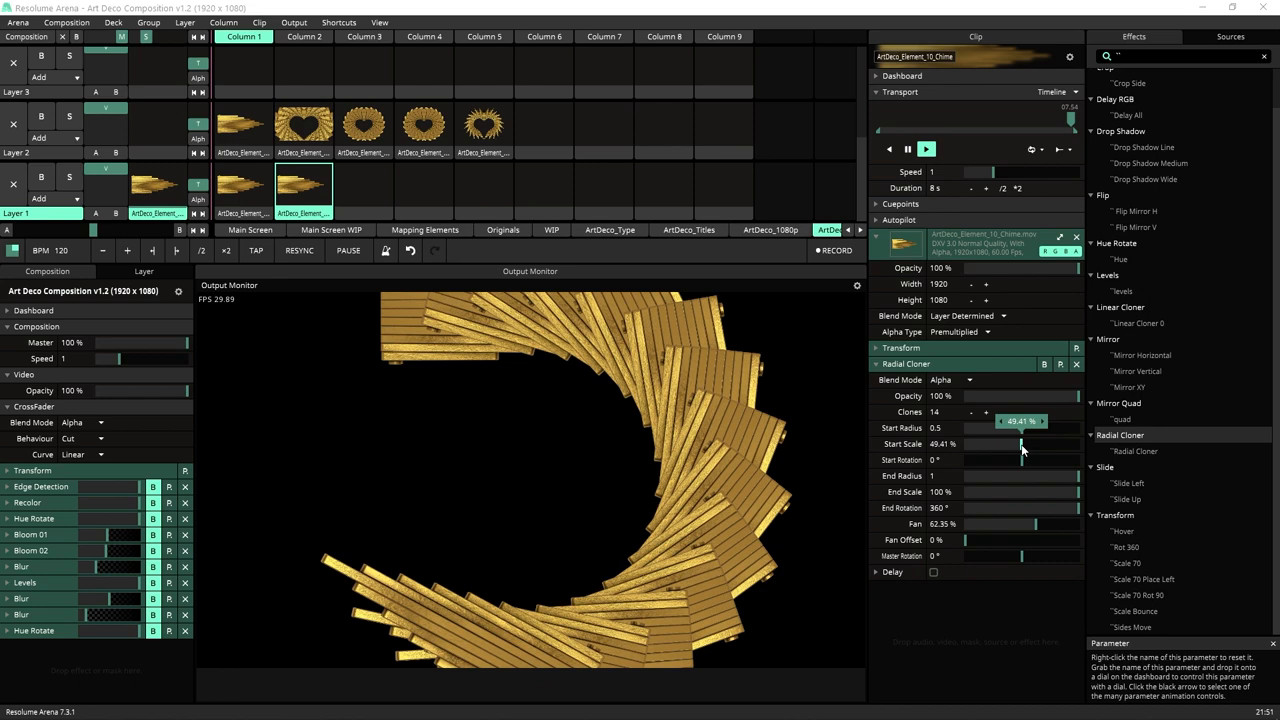
left_click_drag(1020, 443, 1015, 443)
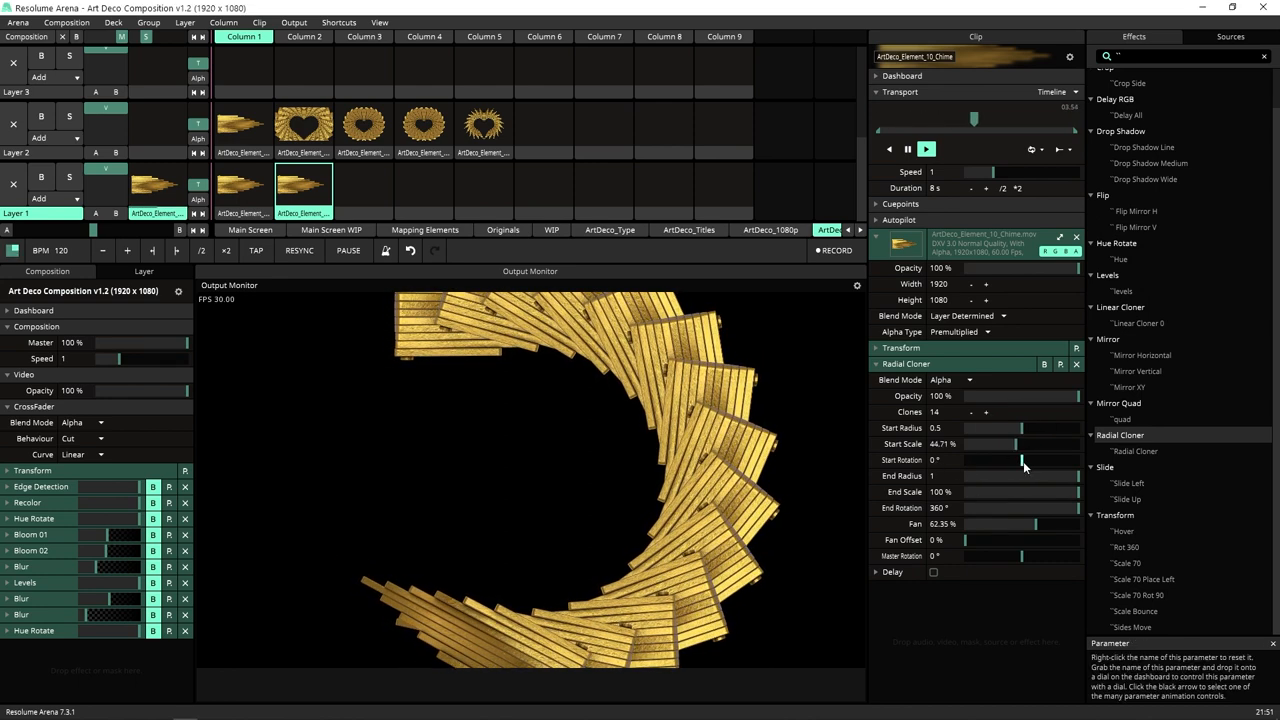
left_click_drag(965, 459, 1035, 459)
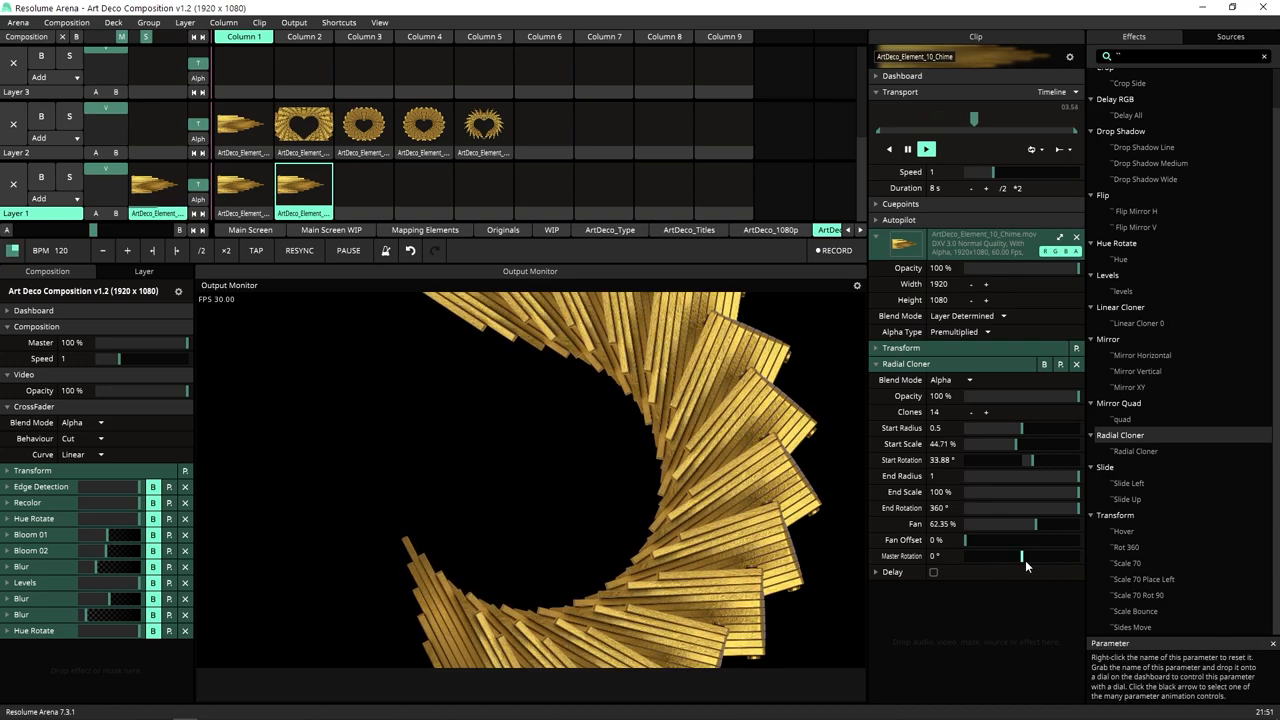
left_click_drag(1020, 556, 990, 556)
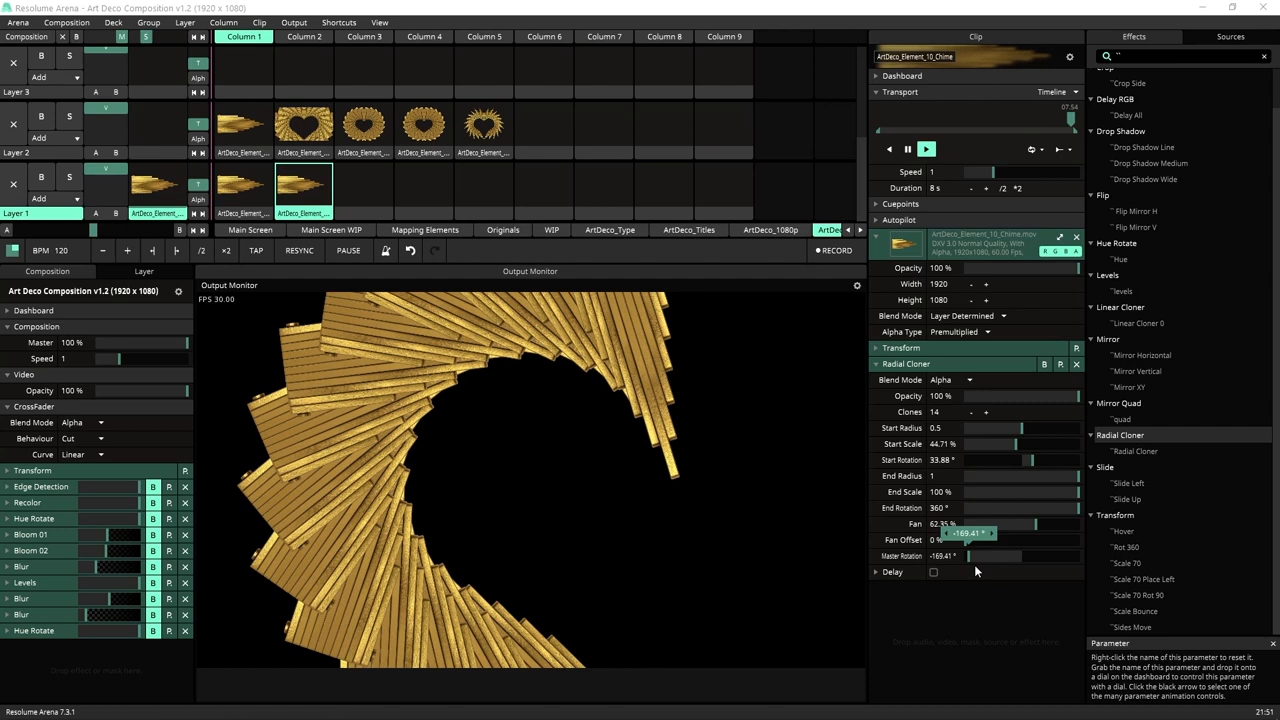
left_click(901, 587)
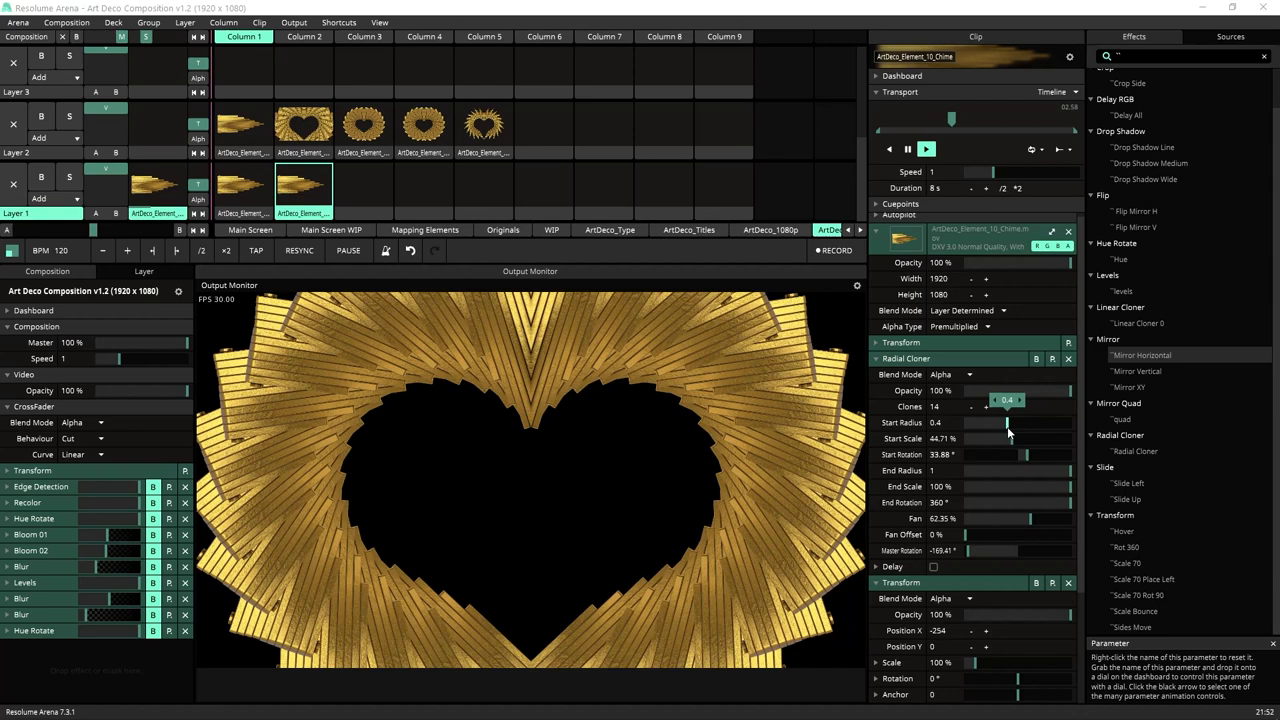
Step: Drag Radial Cloner Start Radius to 0.42 to widen the heart's inner opening
left_click_drag(1008, 422, 1010, 438)
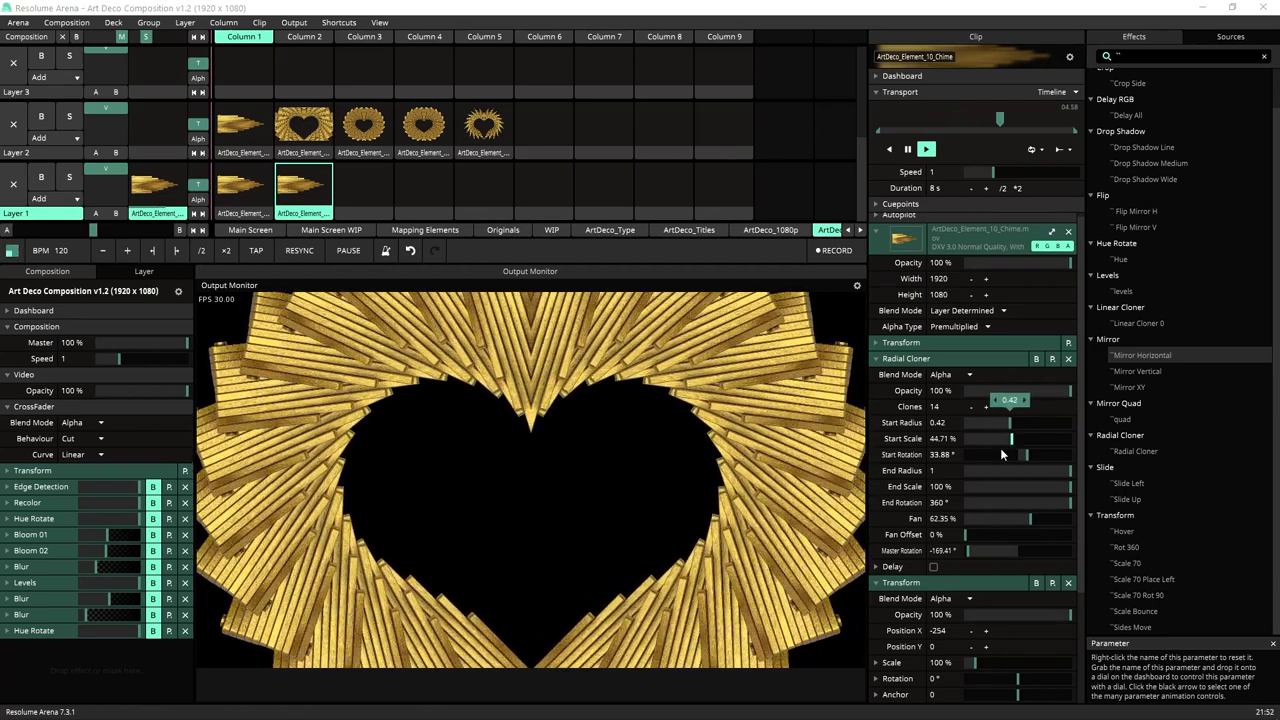
left_click_drag(1011, 439, 1011, 439)
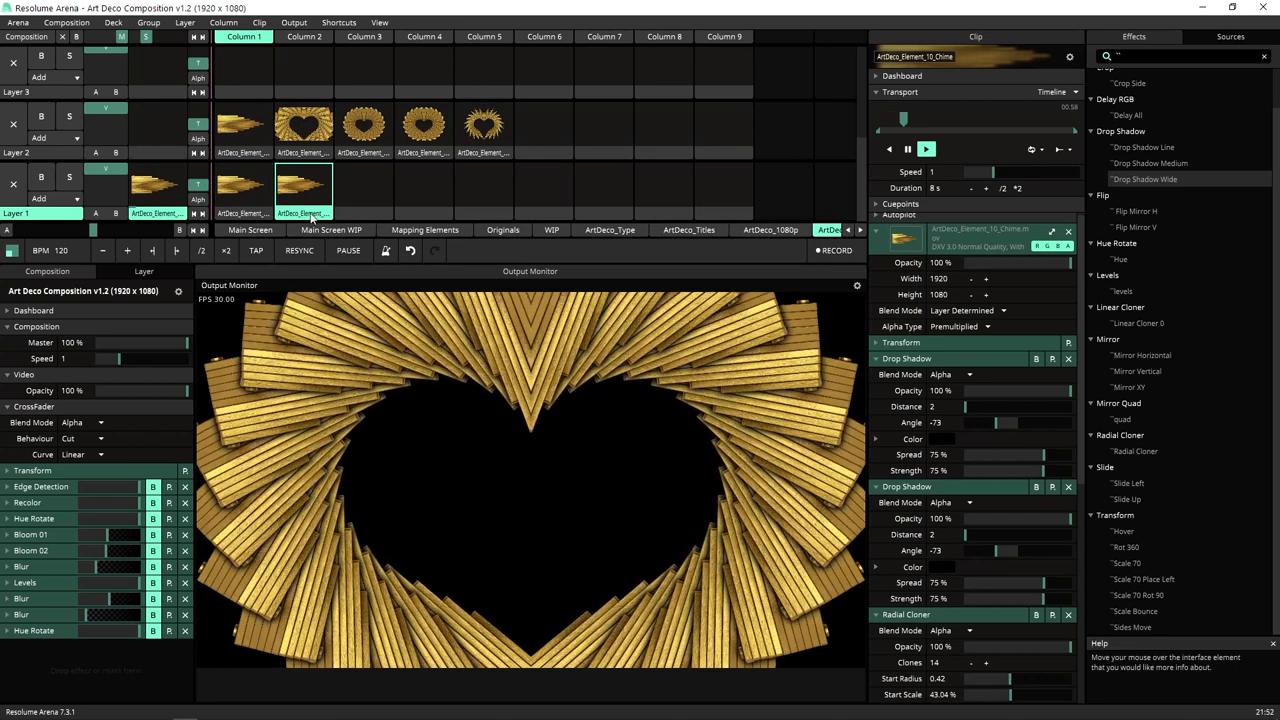
Step: Collapse the Drop Shadow Wide effect panels
left_click(303, 185)
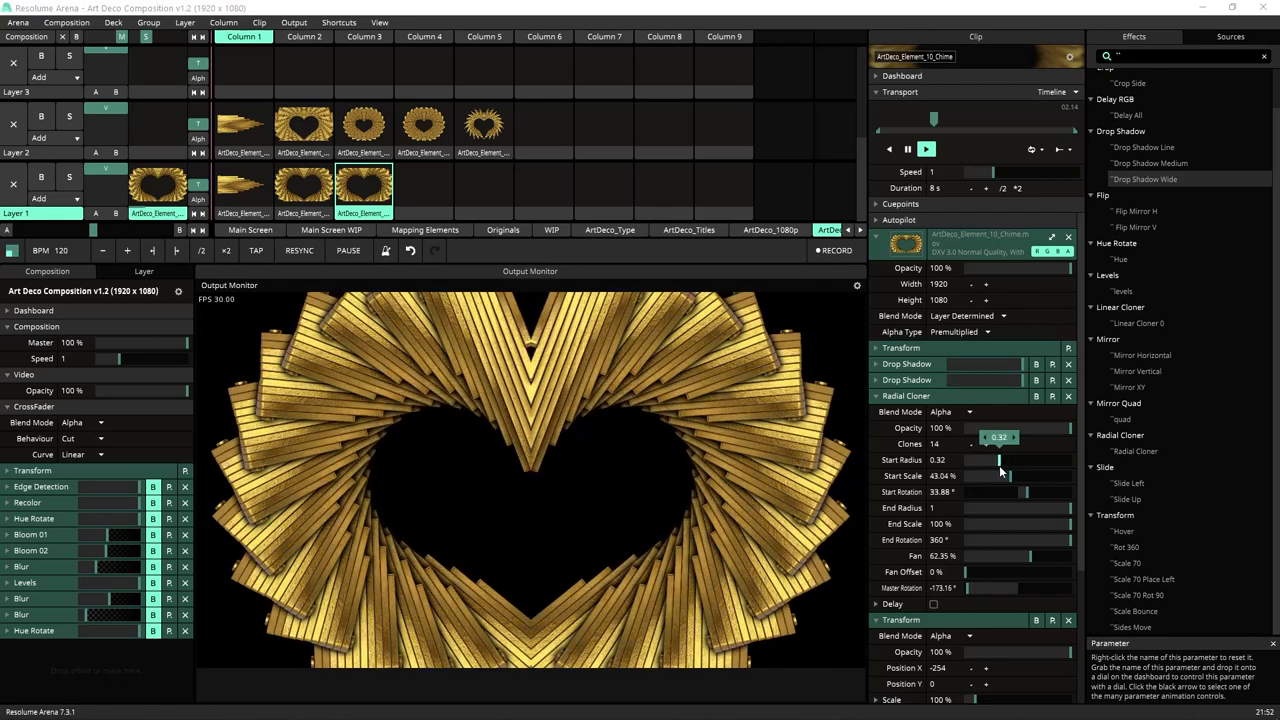
Step: Lower Start Radius to 0.27 on the new heart clip and play it
left_click_drag(1000, 475, 1000, 485)
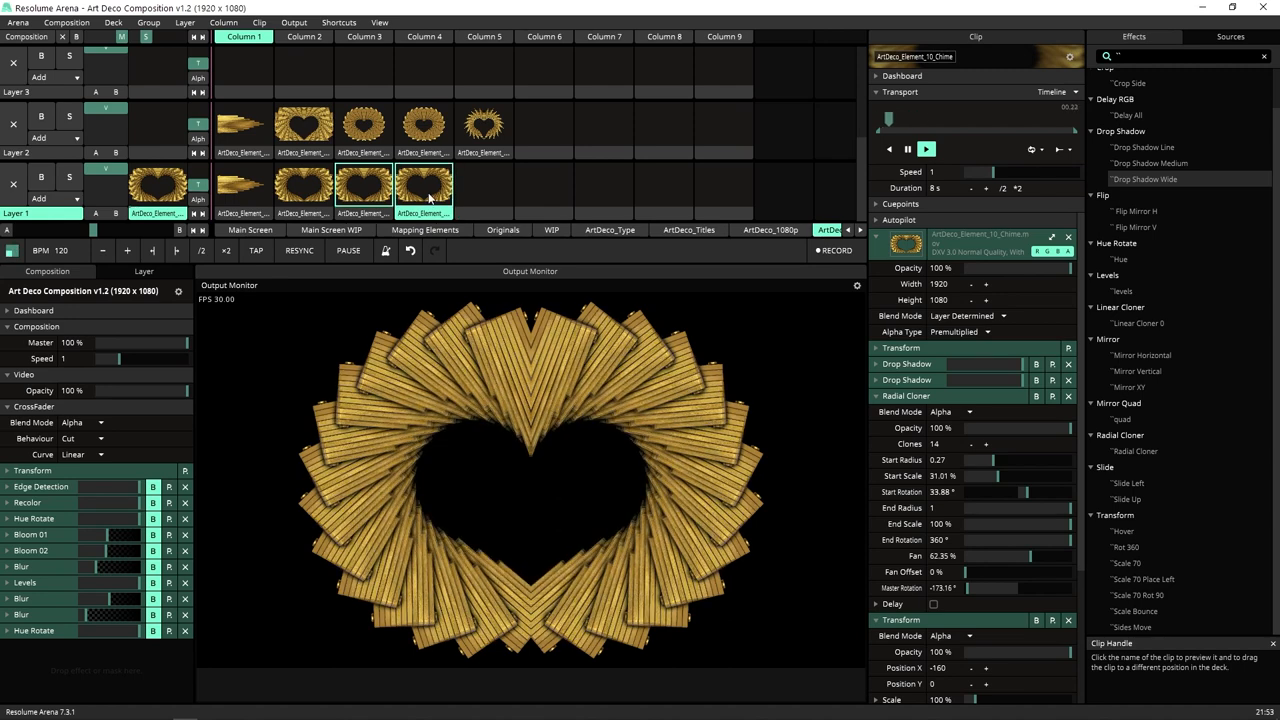
left_click(424, 186)
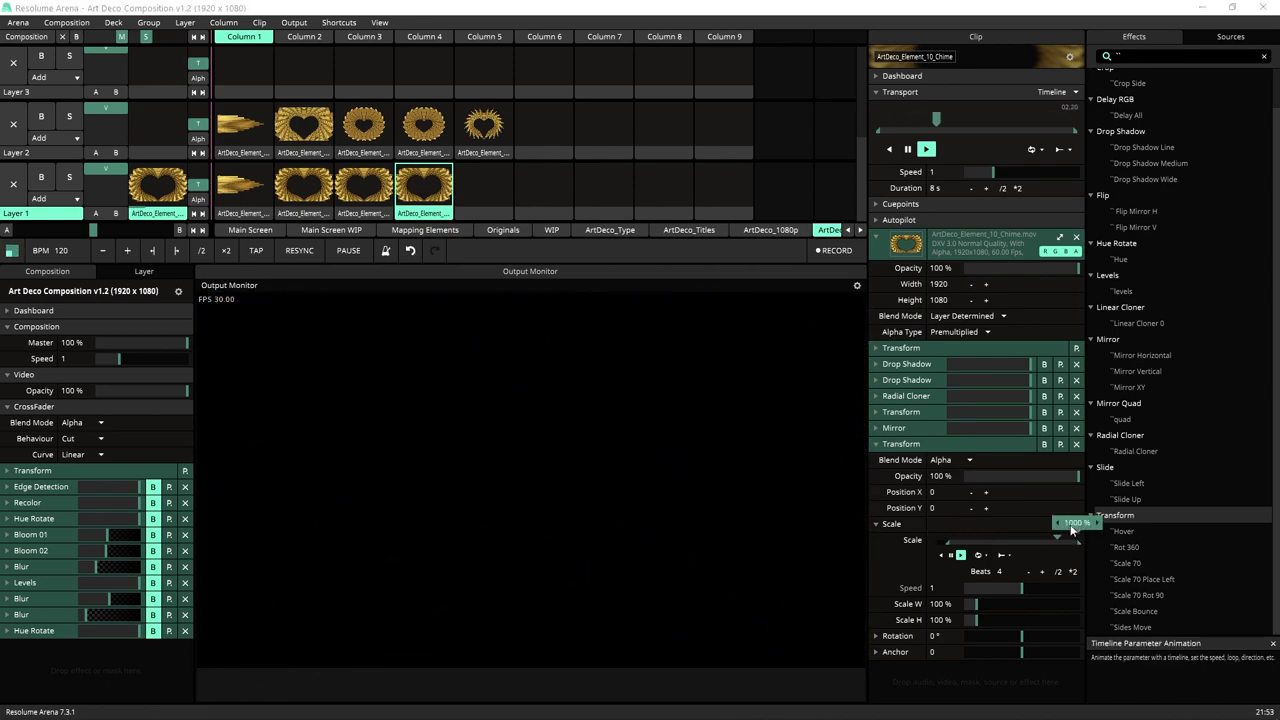
Step: Set the Transform Scale range to 1000% and animate Scale with an Envelope
left_click_drag(1070, 524, 1058, 539)
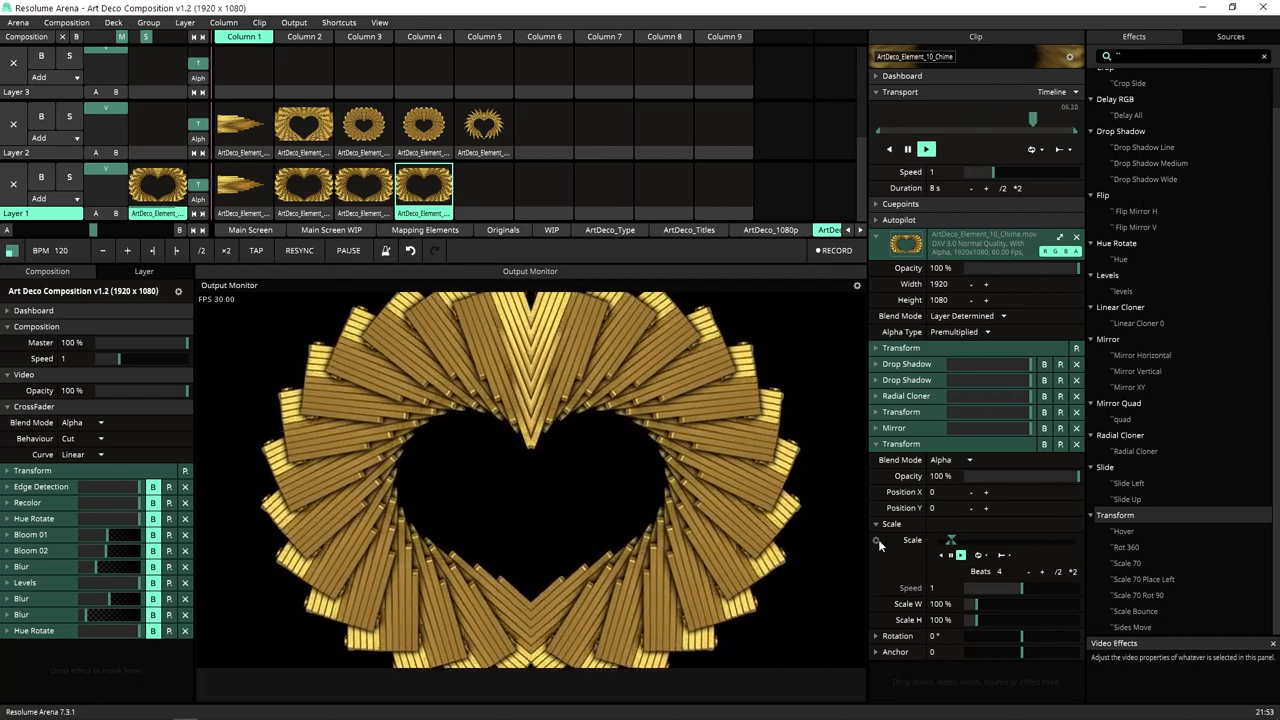
left_click(879, 544)
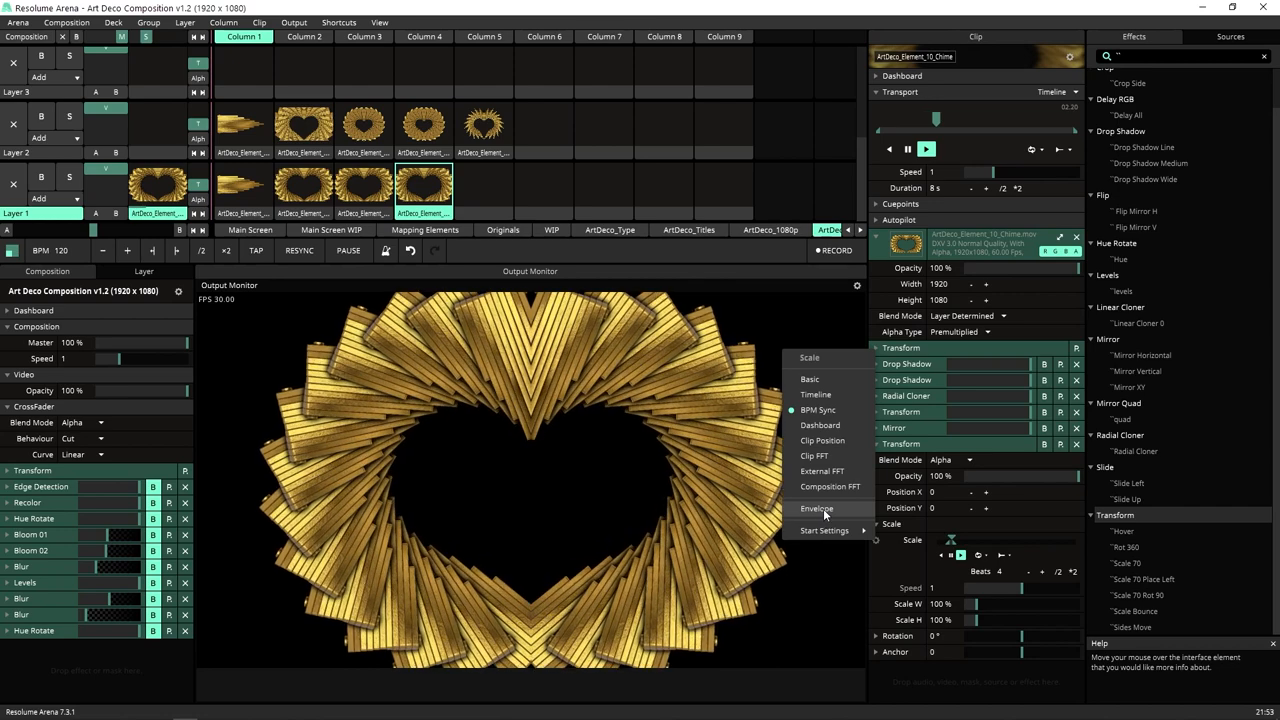
left_click(817, 508)
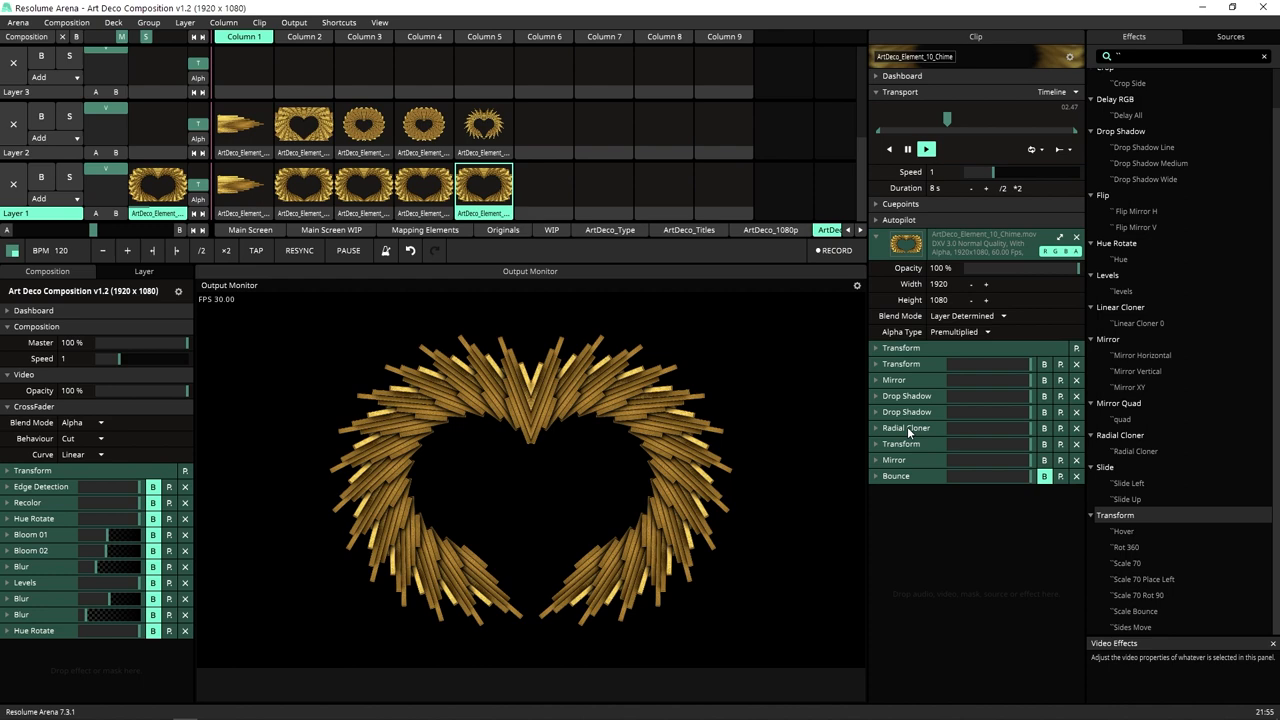
Step: Enable Radial Cloner Delay, raise Start Scale to about 47%, and halve duration to 4 seconds
left_click(877, 428)
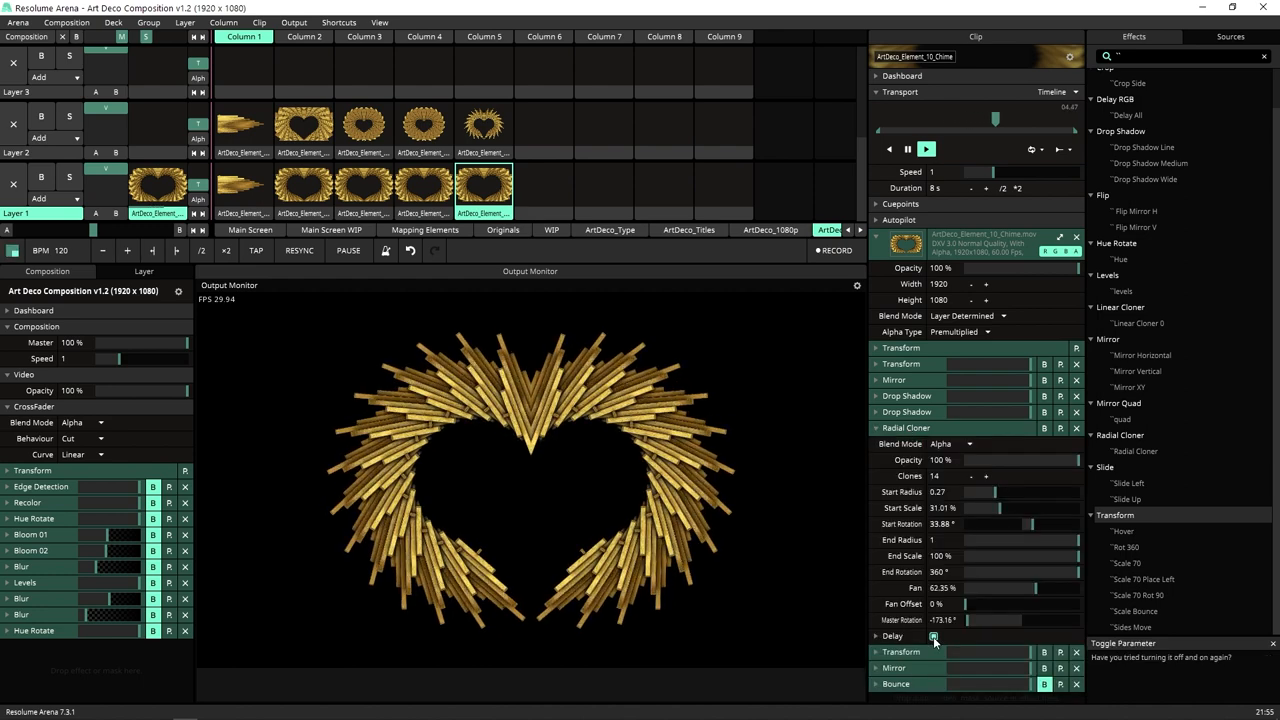
left_click(877, 636)
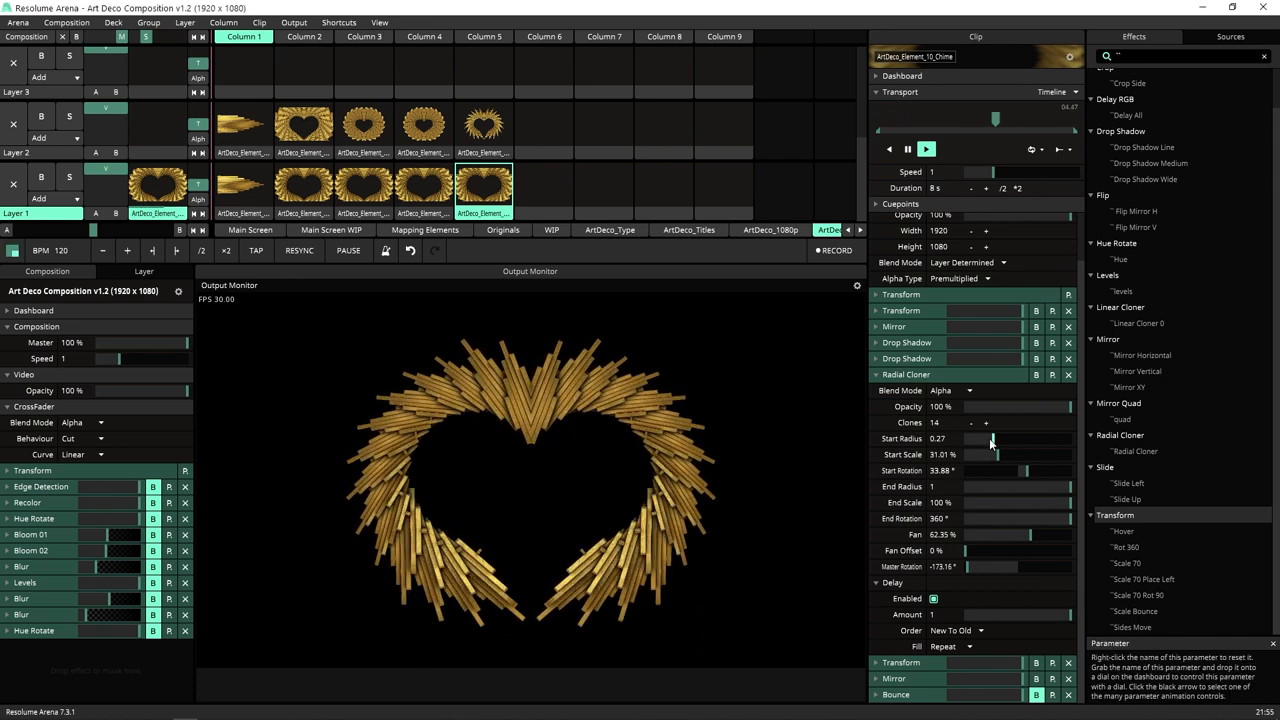
left_click_drag(990, 454, 998, 460)
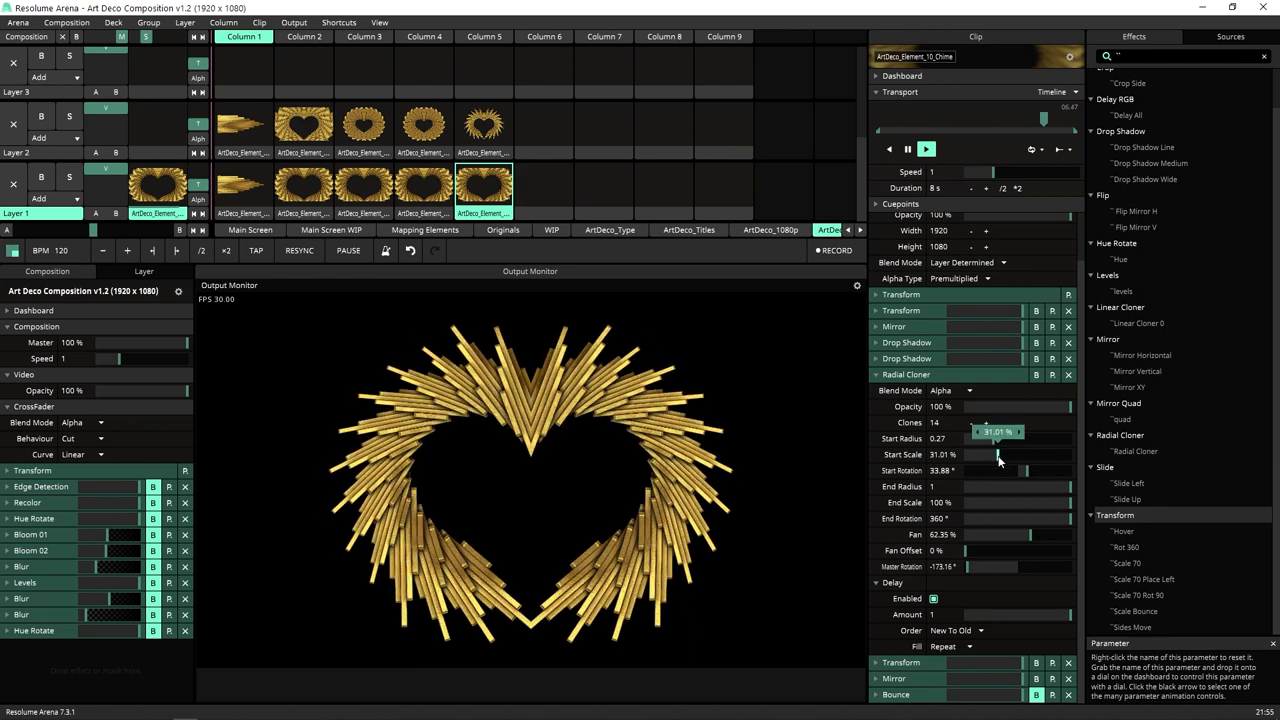
left_click_drag(980, 455, 1010, 455)
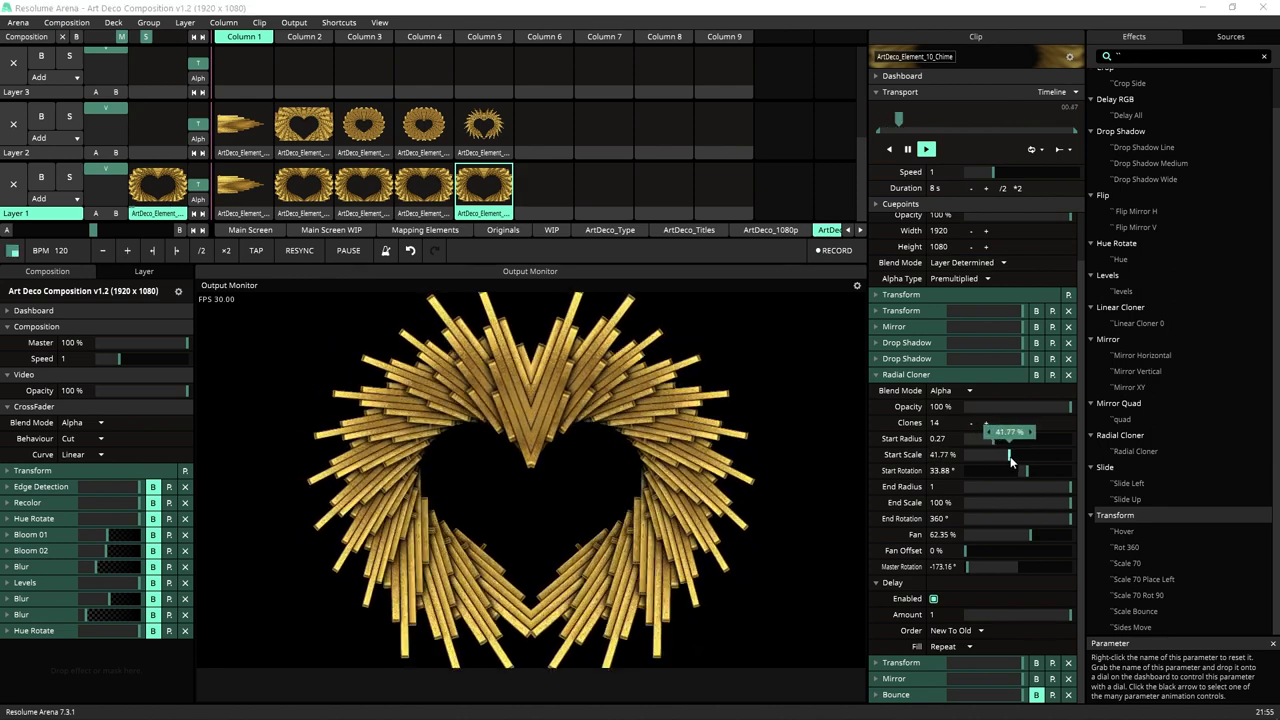
left_click_drag(1000, 455, 1015, 455)
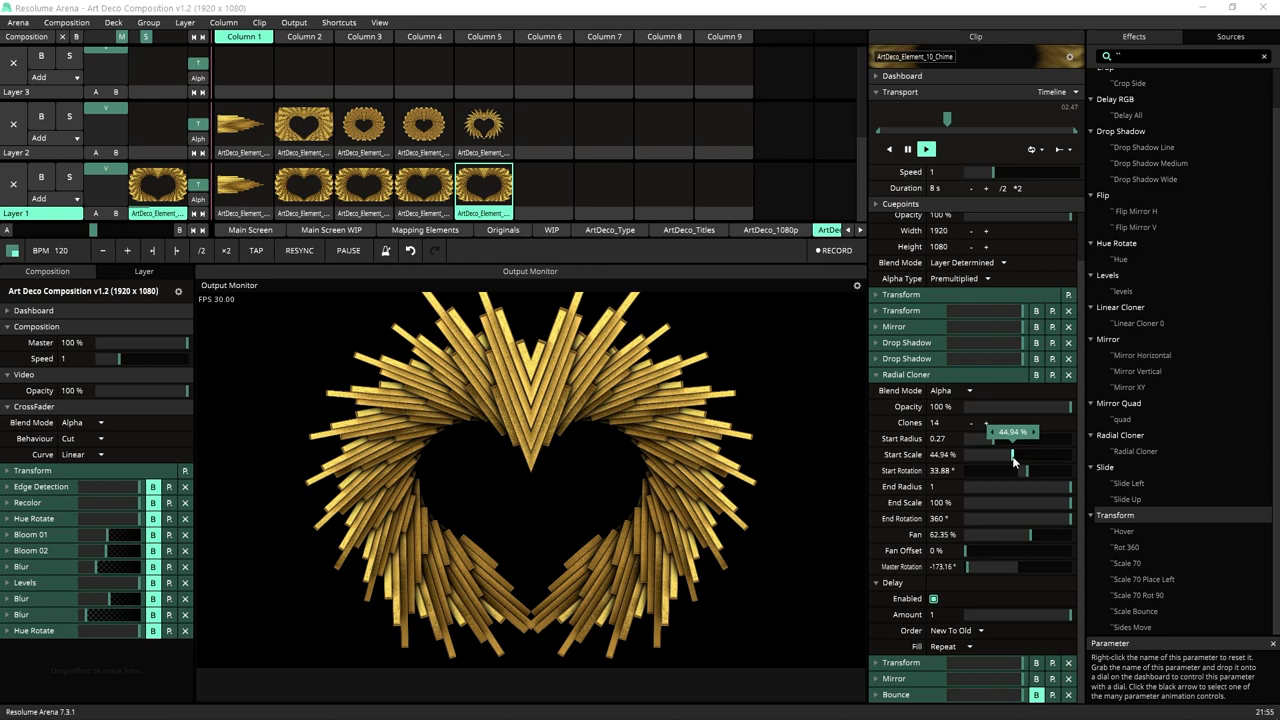
left_click_drag(1003, 455, 1013, 455)
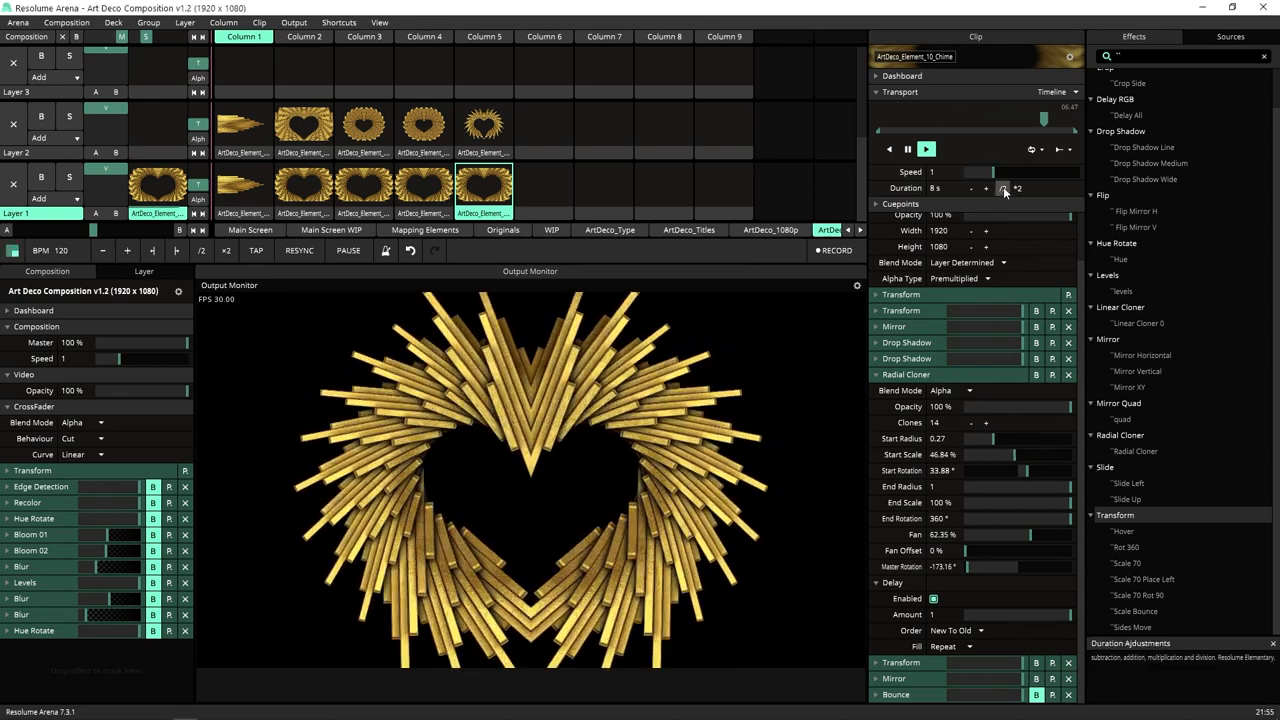
left_click(1003, 188)
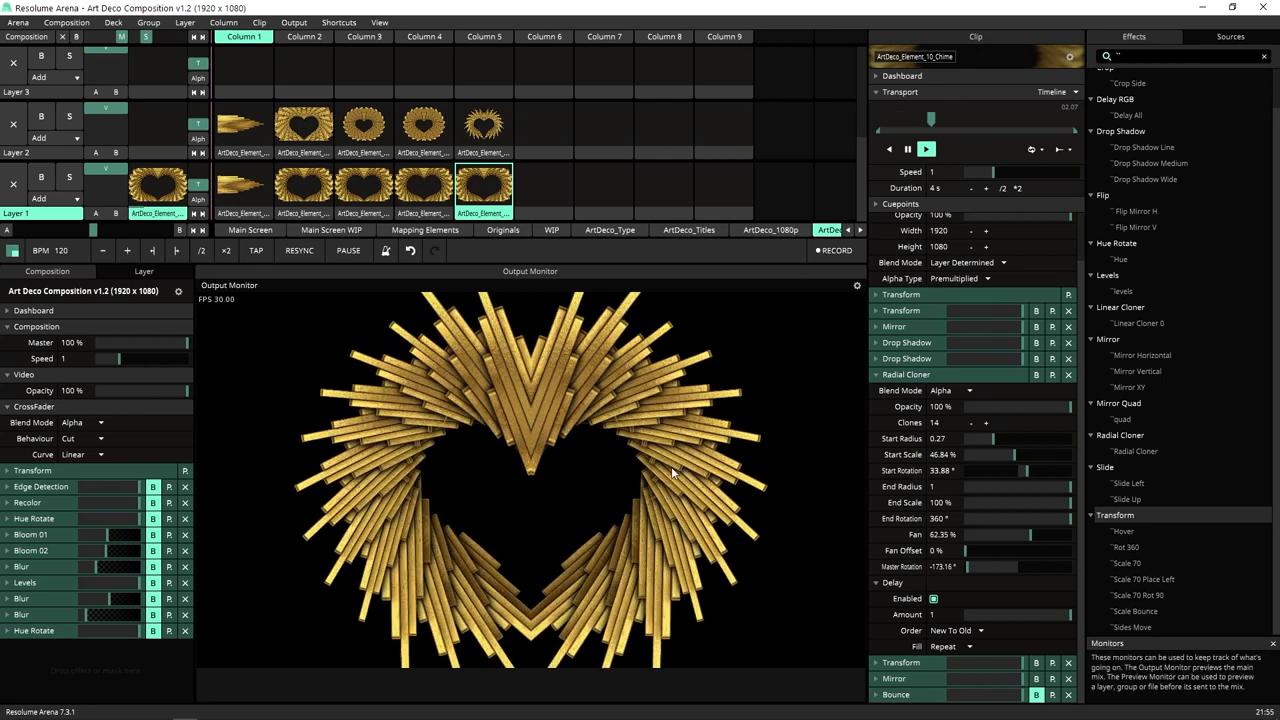